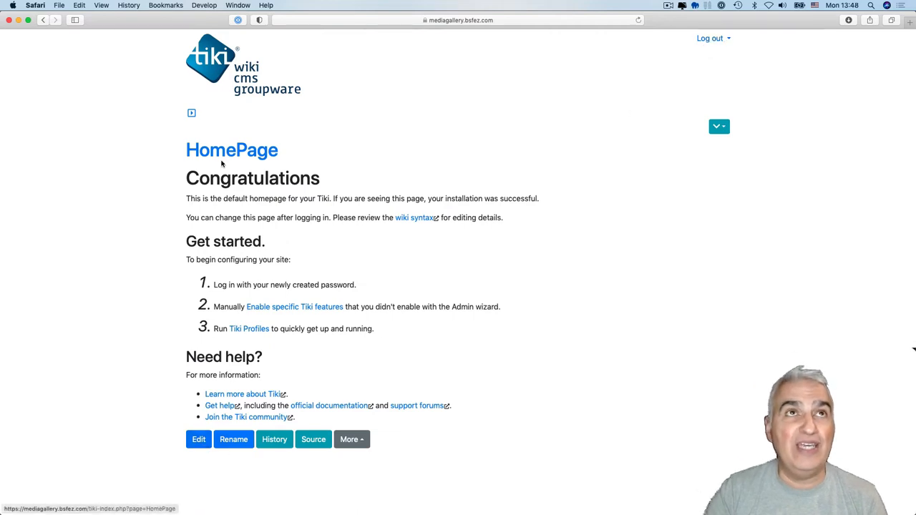
Reach the Admin Dashboard's control panel grid via the System Menu's Control Panels link
click(191, 113)
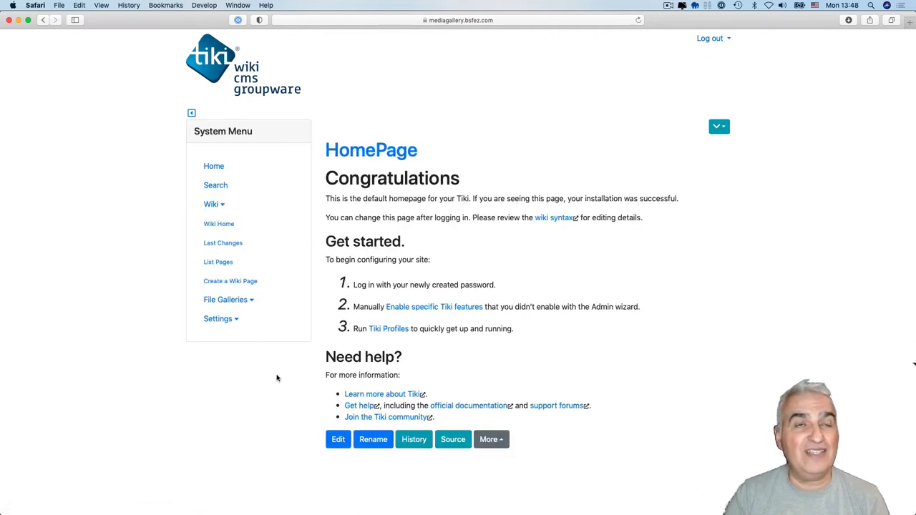
click(217, 318)
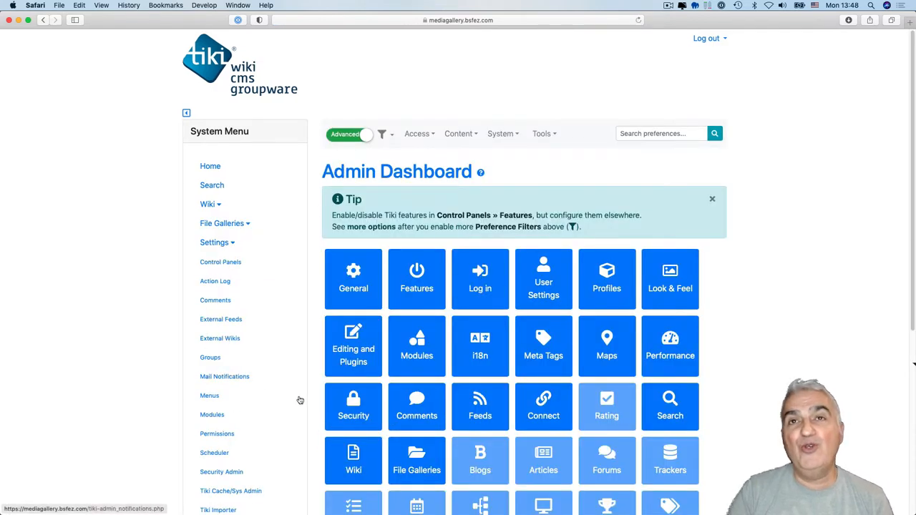
scroll(down, 3)
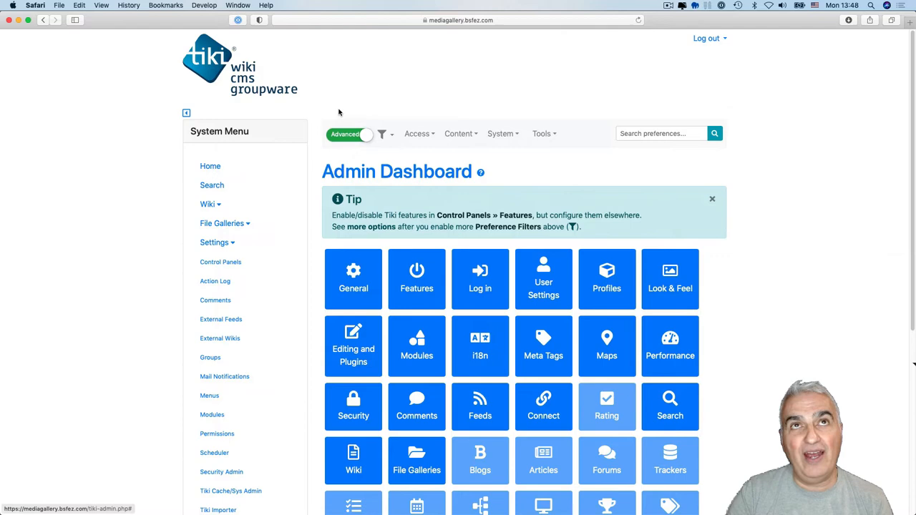
scroll(down, 3)
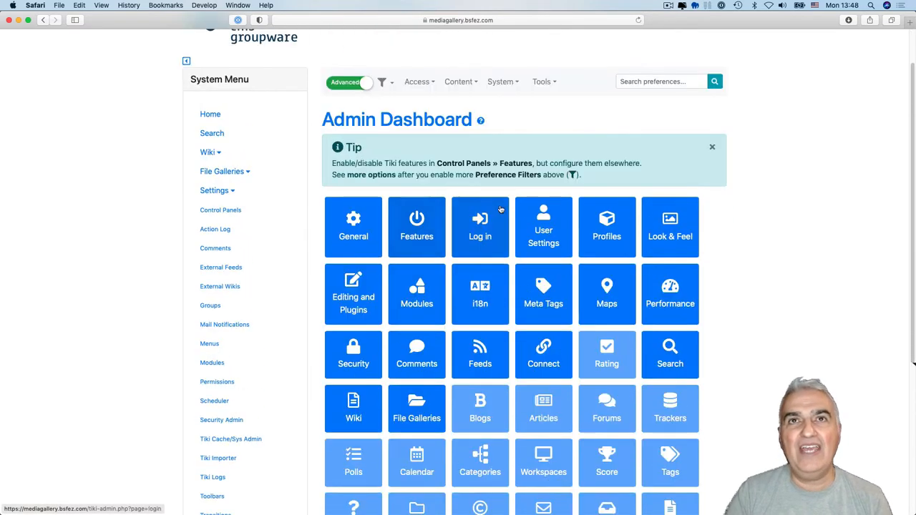
Enable the Unified Admin Backend in Look & Feel and preview the collapsed sidebar
click(670, 226)
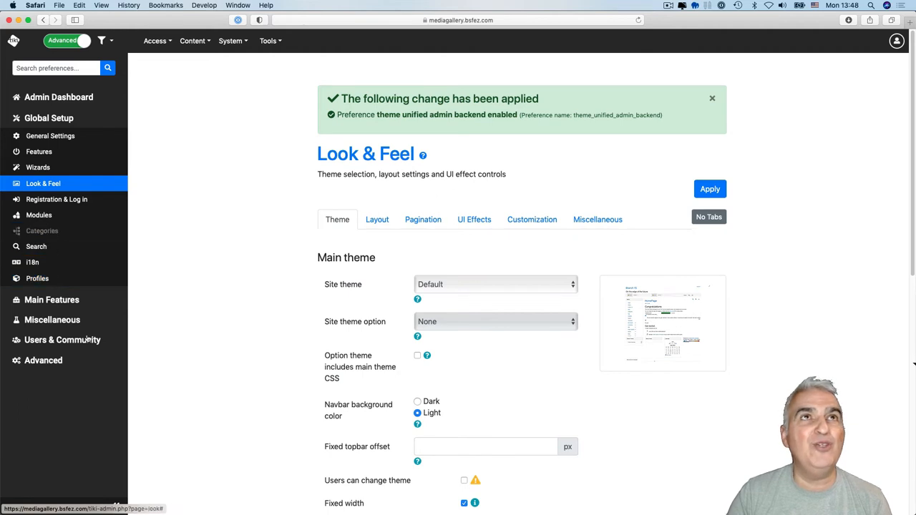
scroll(down, 3)
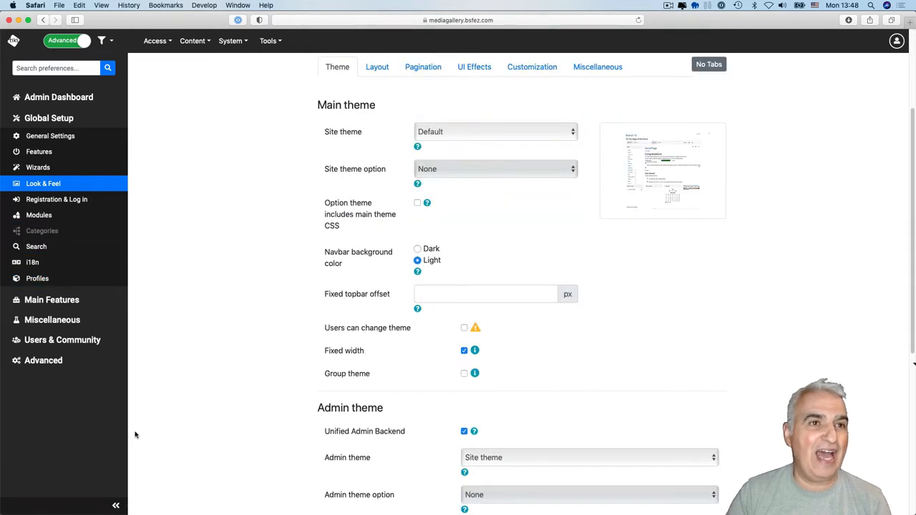
click(115, 505)
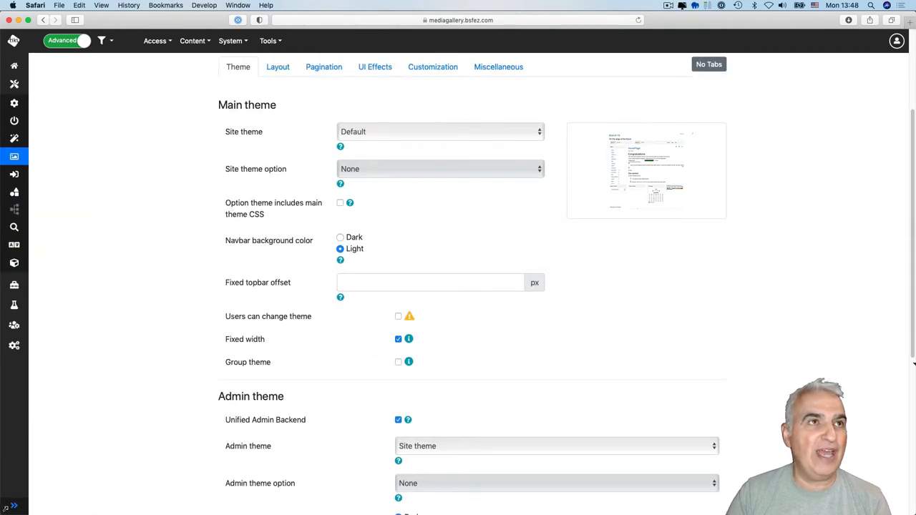
click(15, 40)
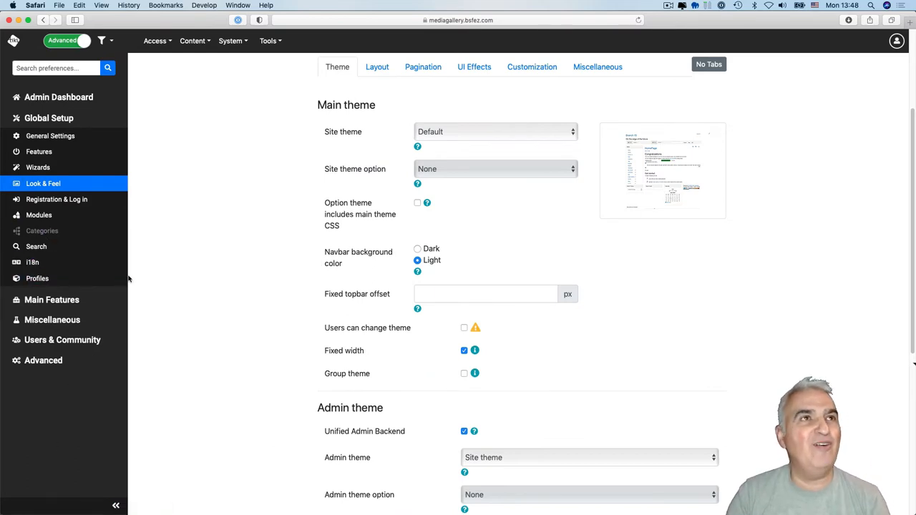
mouse_move(43, 361)
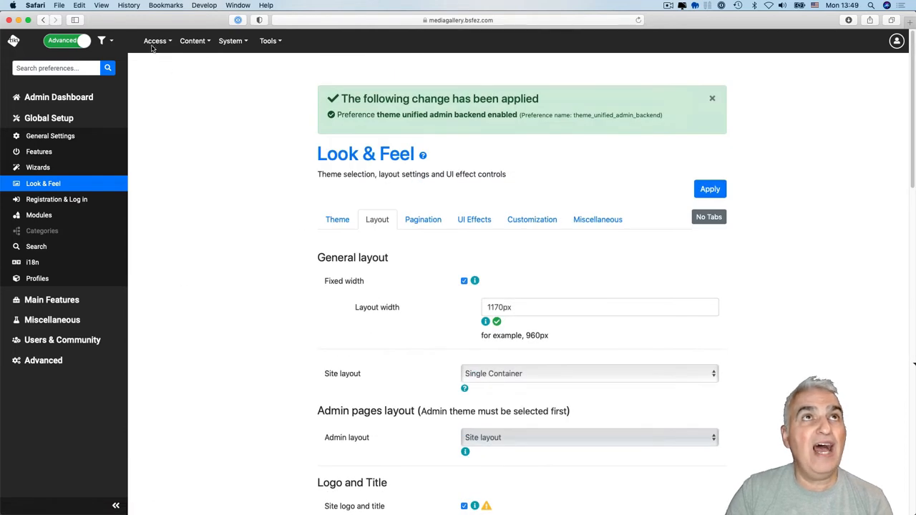
Glance at the Tools menu, then go to the new unified-layout Admin Dashboard
click(229, 40)
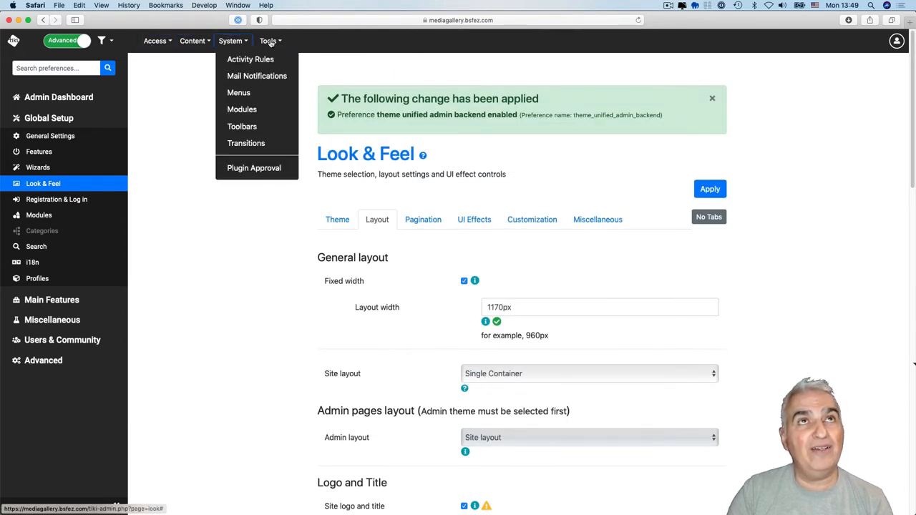
click(269, 40)
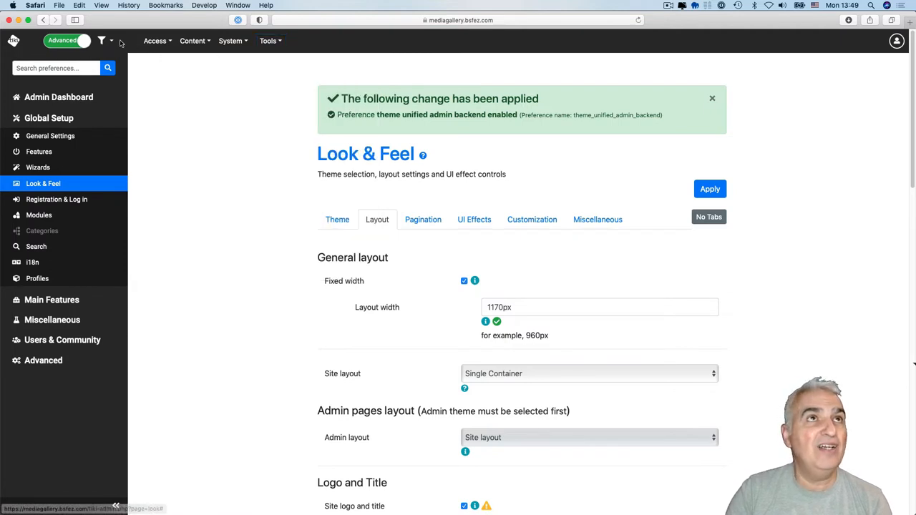
click(100, 40)
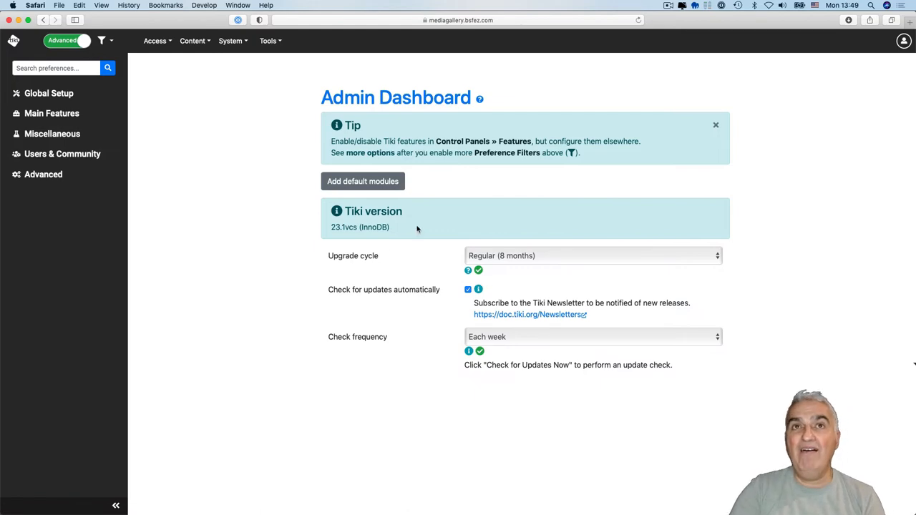
mouse_move(458, 176)
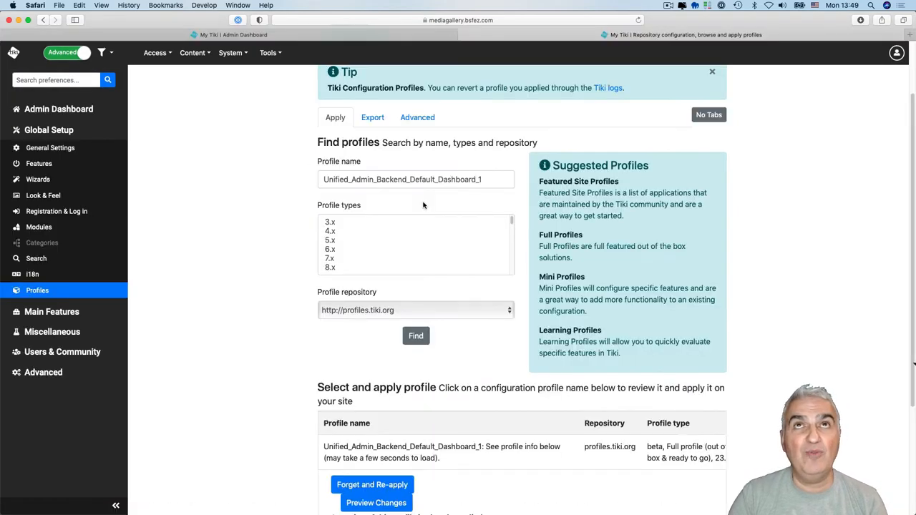
mouse_move(254, 402)
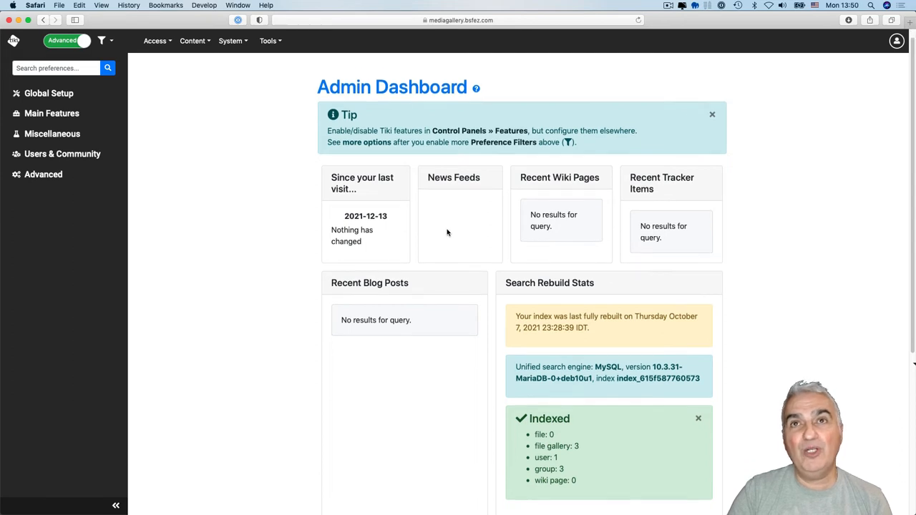
Scroll through the added default modules down to the Tiki version details
scroll(down, 3)
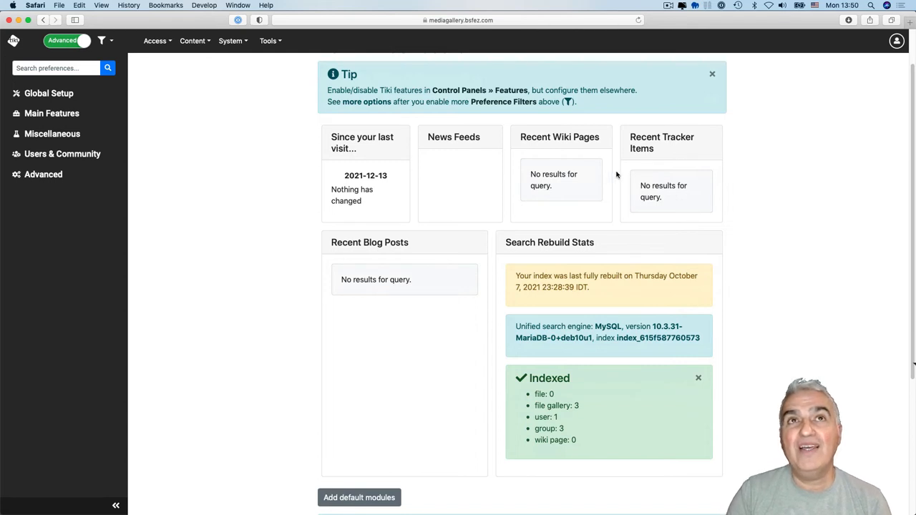
mouse_move(556, 161)
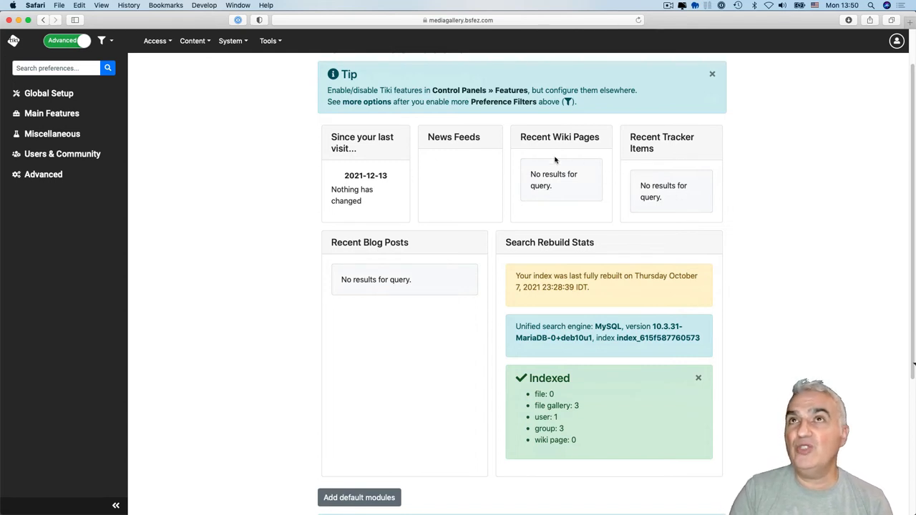
mouse_move(418, 198)
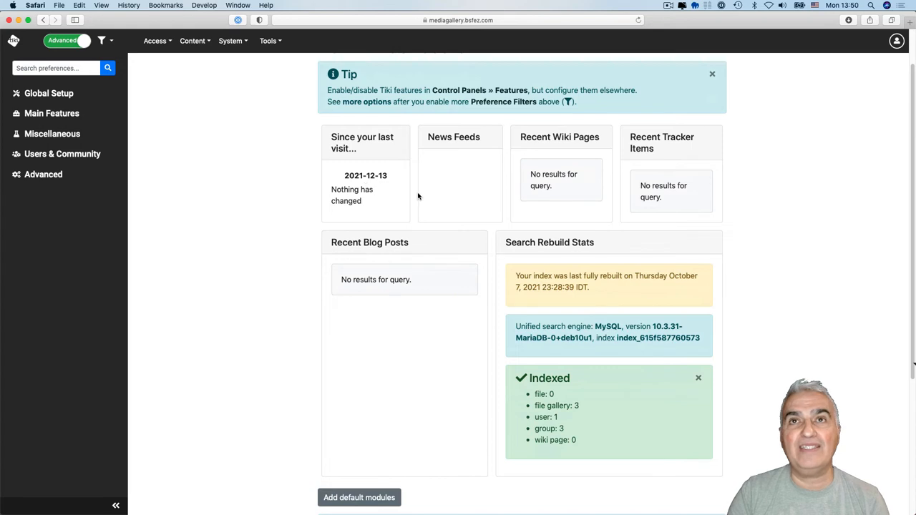
scroll(down, 3)
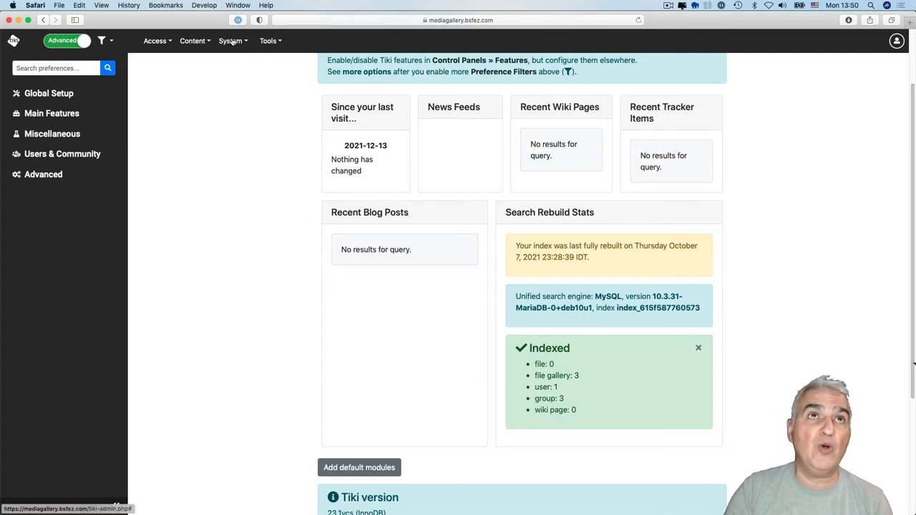
Visit Admin Modules from Tools, then exit back to the HomePage
click(230, 40)
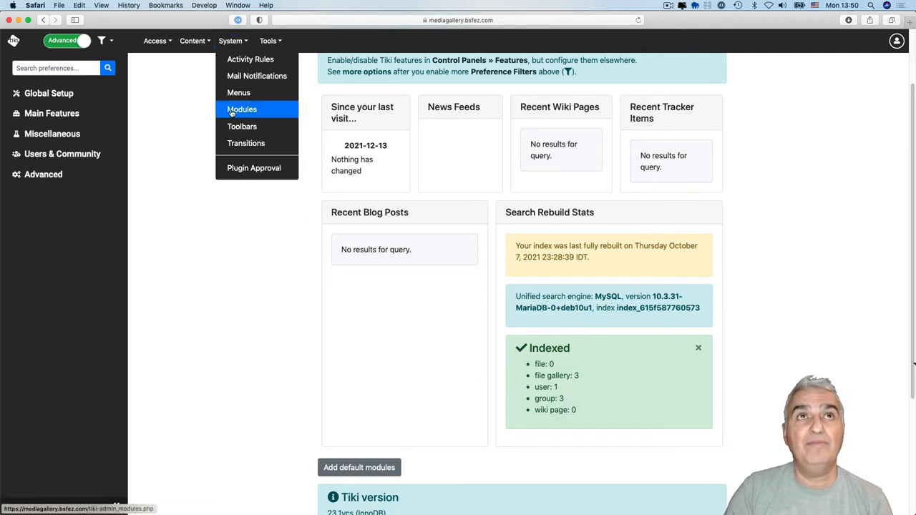
click(242, 109)
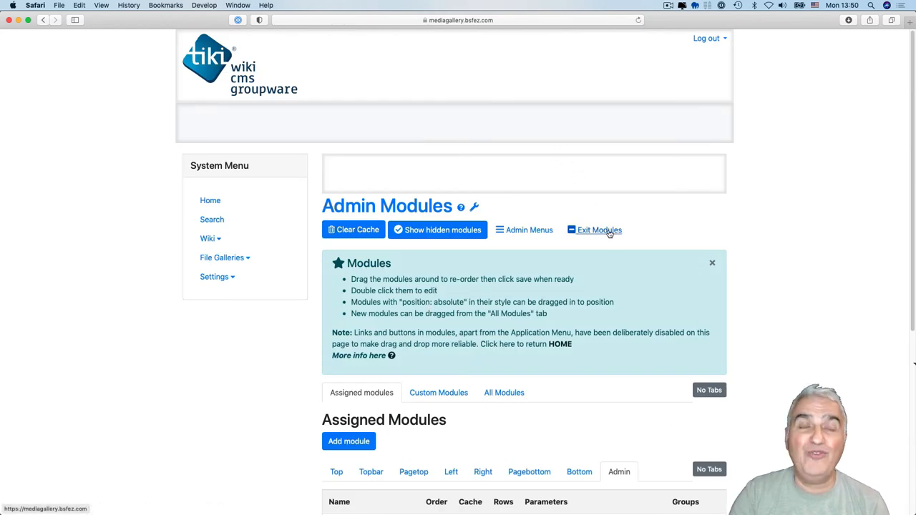
click(598, 229)
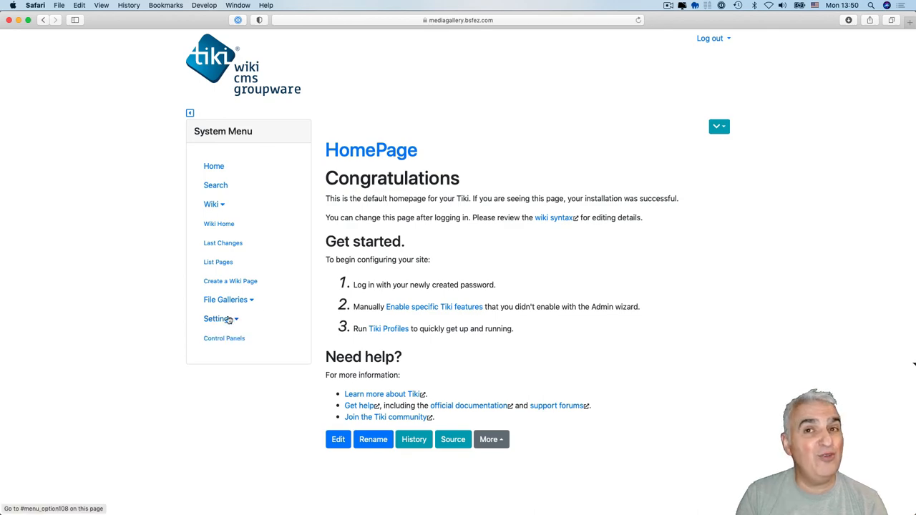